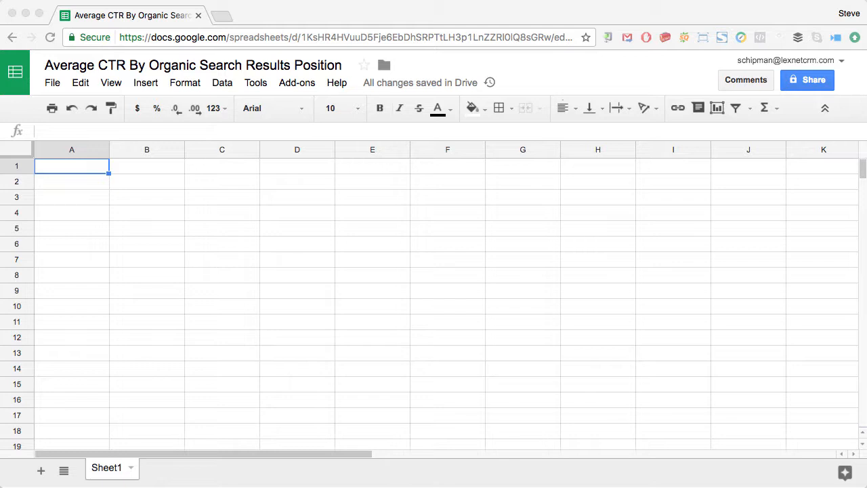
mouse_move(668, 385)
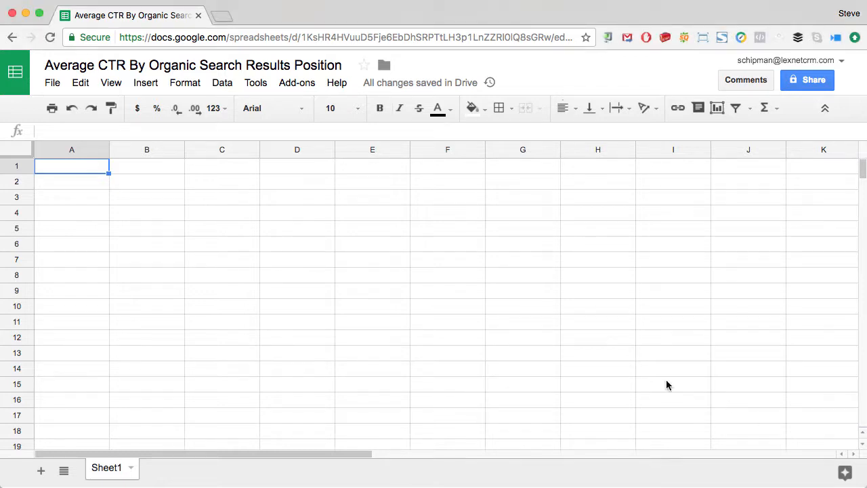
mouse_move(297, 83)
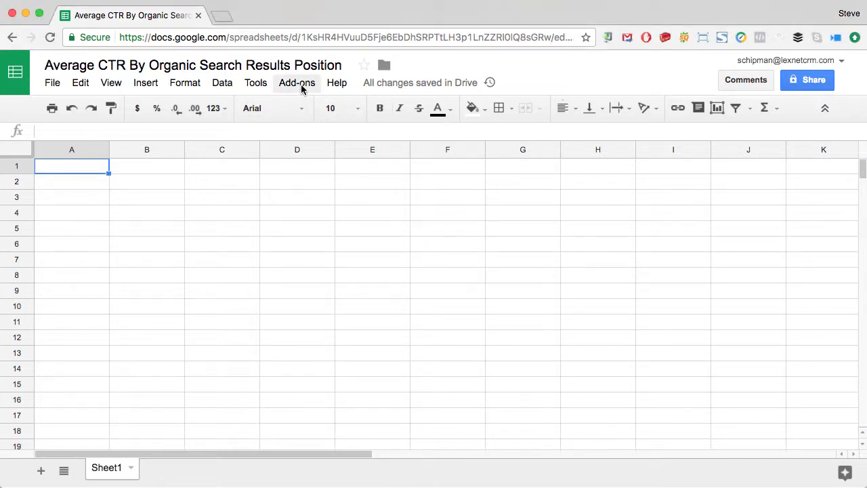
- Launch the Search Analytics for Sheets sidebar from the Add-ons menu
click(296, 83)
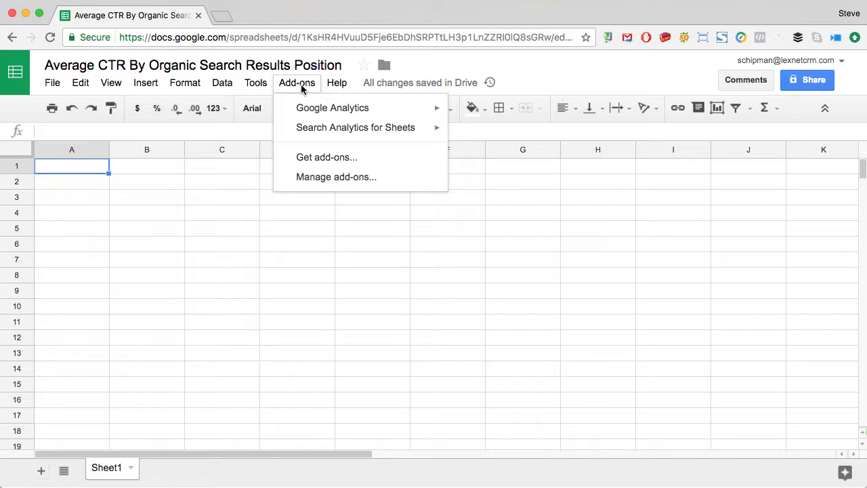
mouse_move(355, 127)
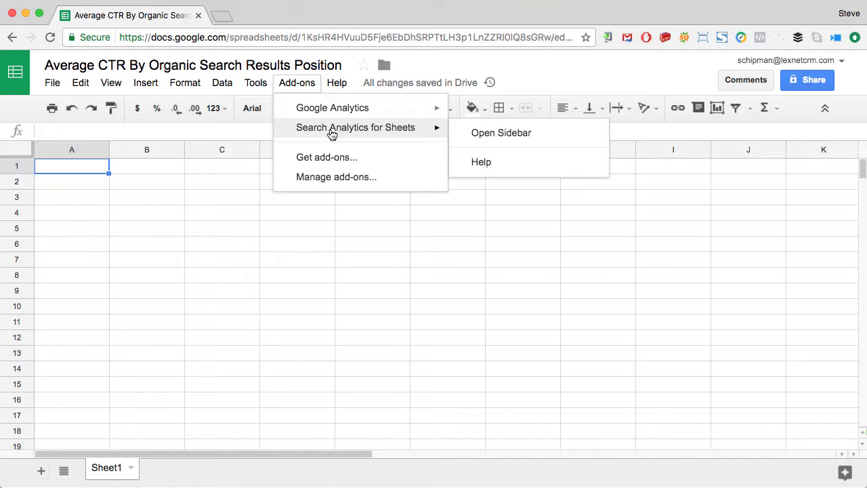
click(501, 133)
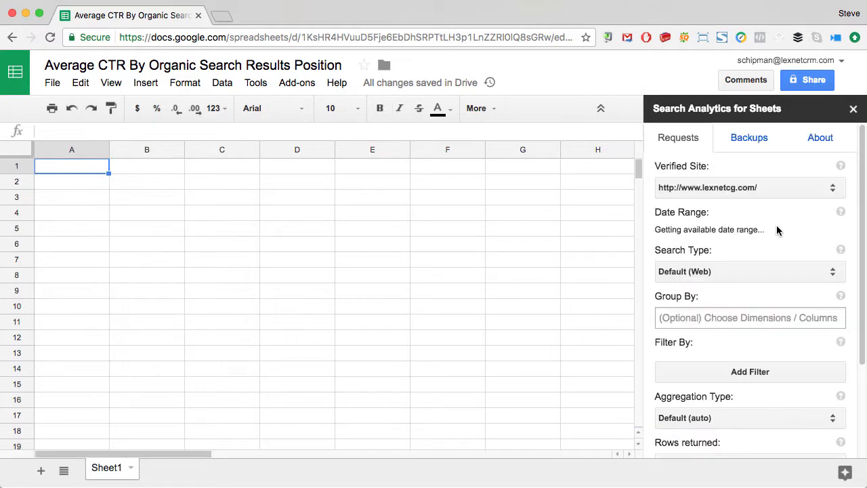
- Choose the https www site and group results by Query and Page
click(751, 186)
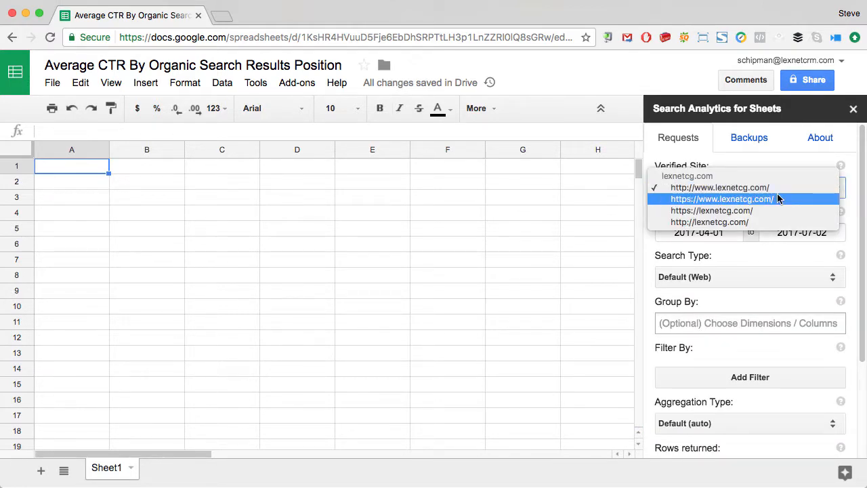
click(720, 197)
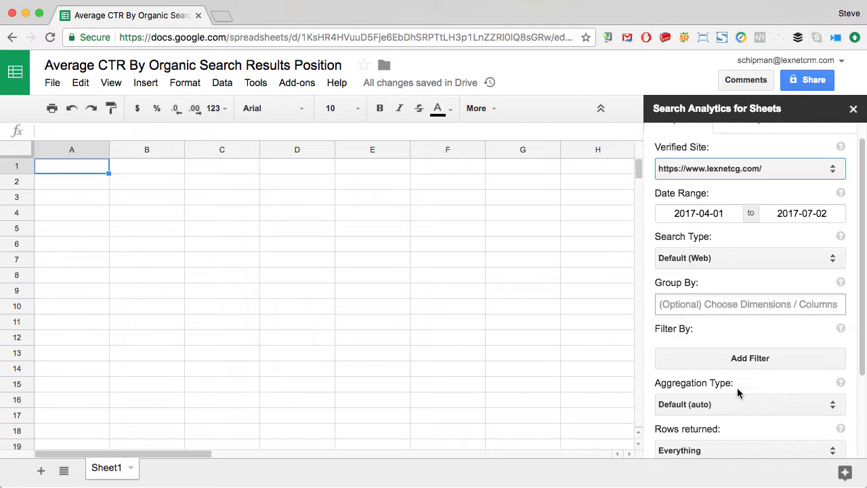
click(751, 303)
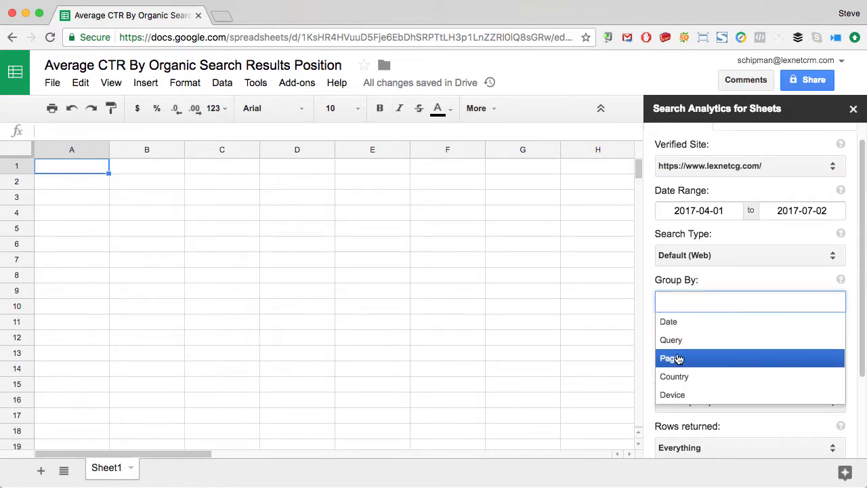
click(670, 339)
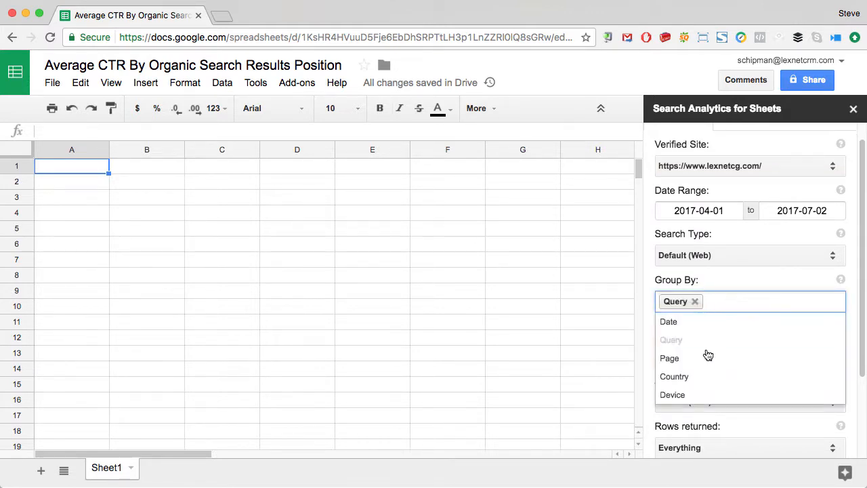
click(670, 357)
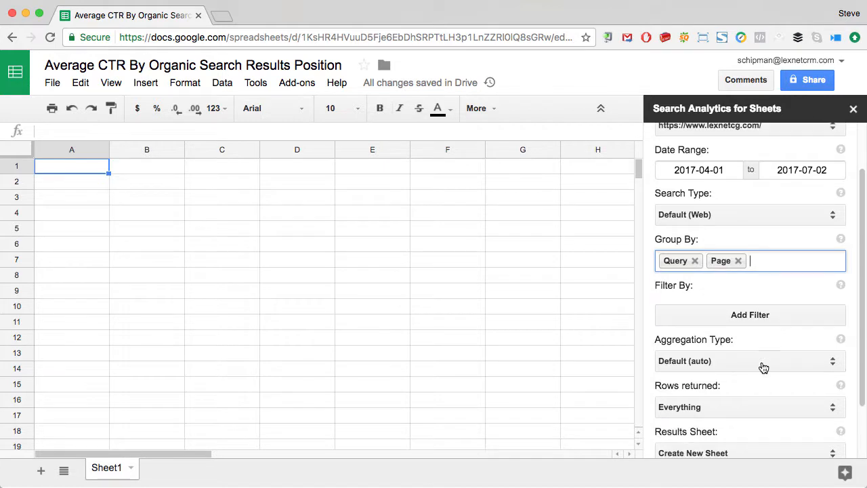
- Request the search analytics data into a new results sheet
scroll(down, 3)
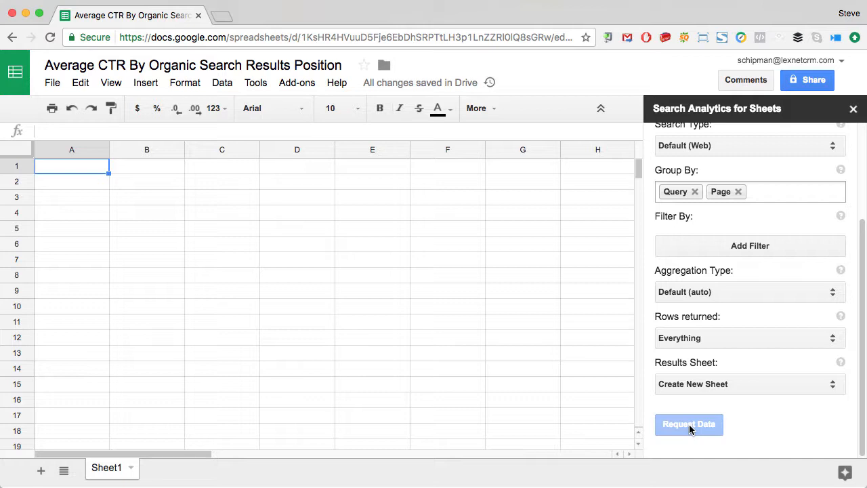
click(688, 423)
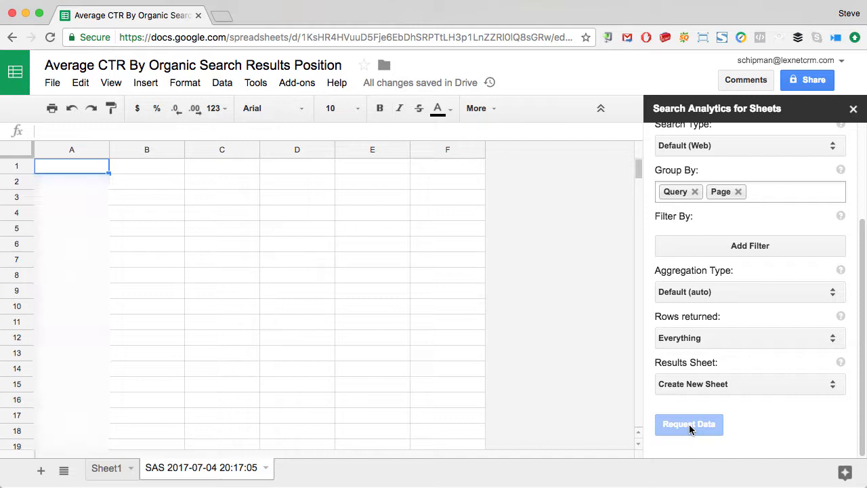
click(689, 423)
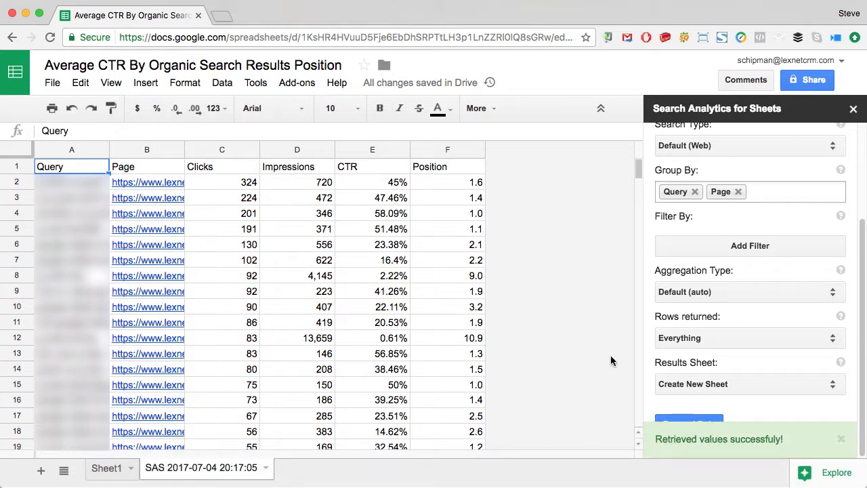
- Close the sidebar and insert a widened empty column before Position
click(853, 108)
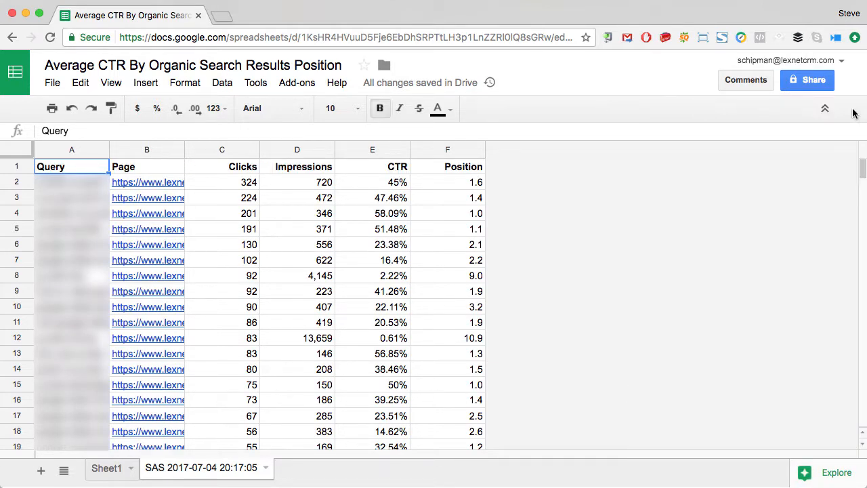
click(447, 149)
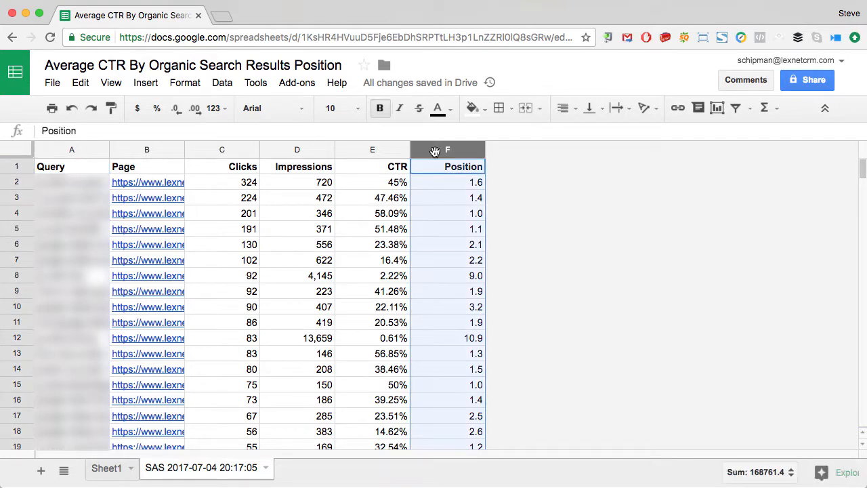
right_click(447, 149)
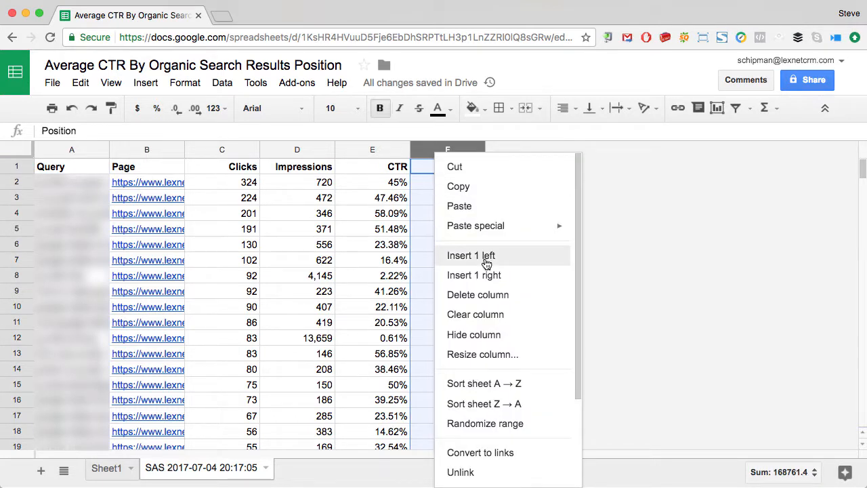
click(472, 255)
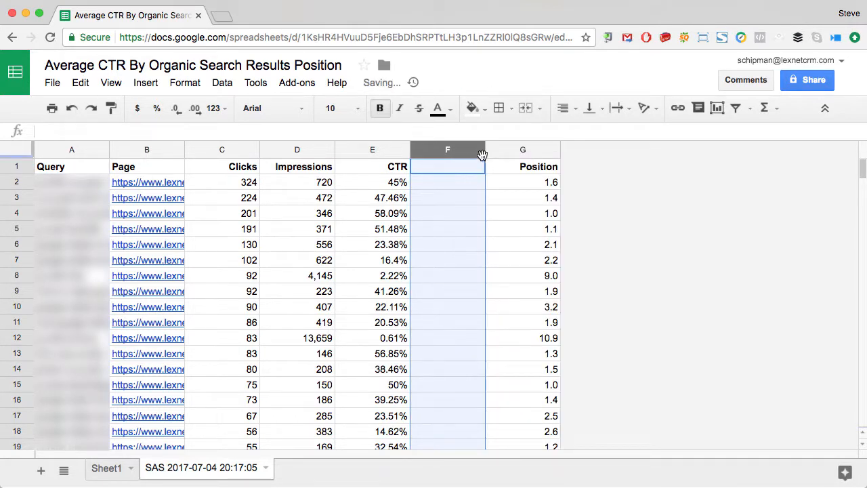
drag(485, 149, 521, 149)
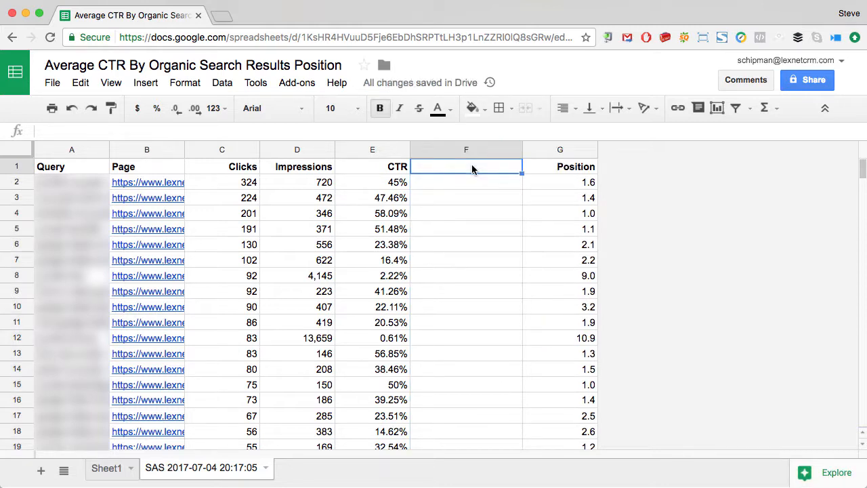
- Name the new column 'Rounded Position' and begin a =round formula in F2
text(Rounde)
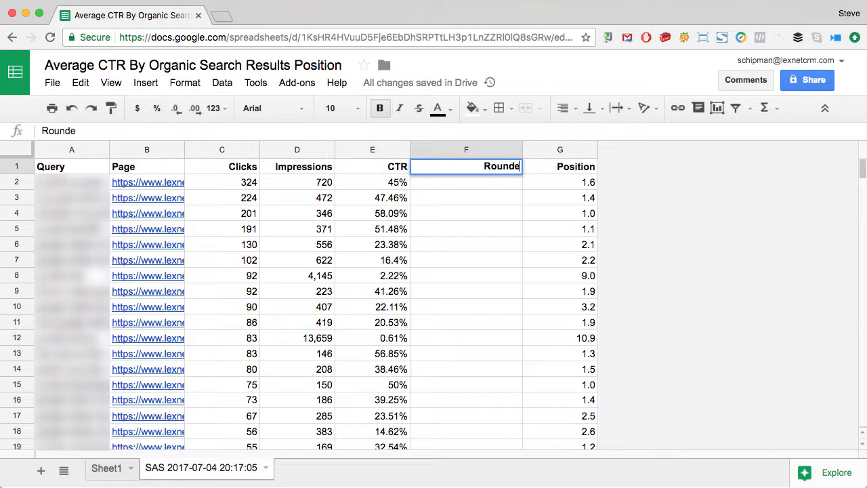
text(d Position)
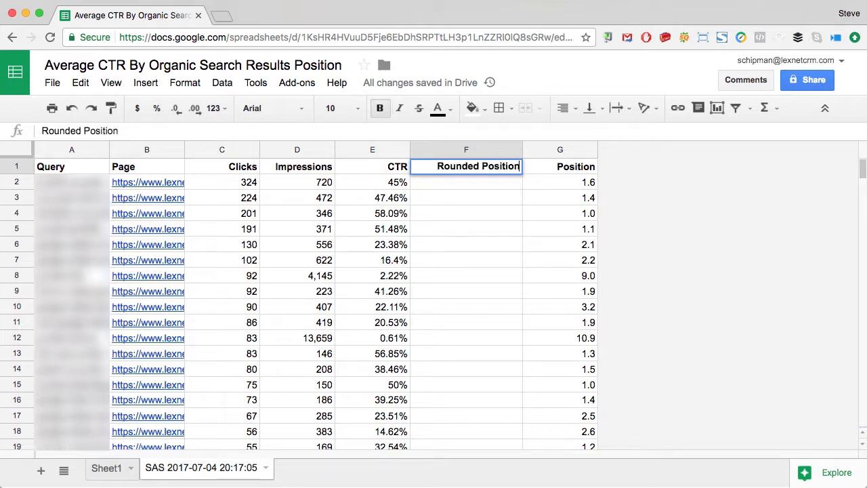
click(466, 181)
text(-)
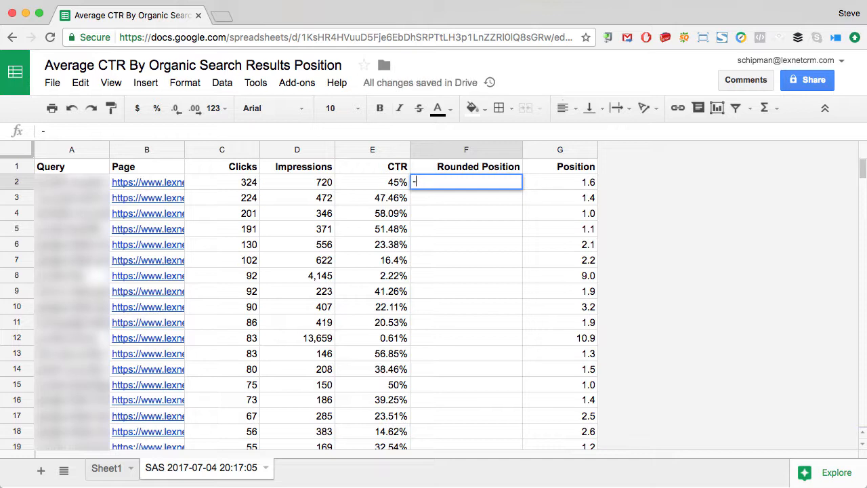
text(=rou)
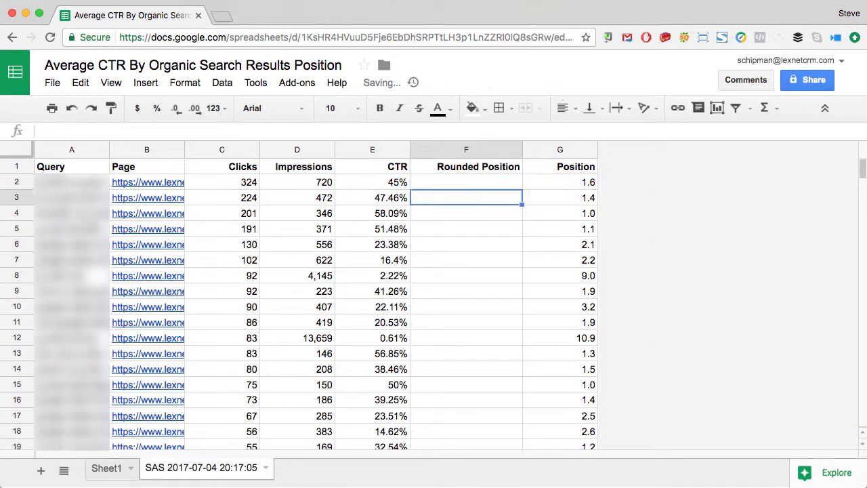
- Copy the =round(G2) formula down column F to the last row and show whole numbers
right_click(466, 182)
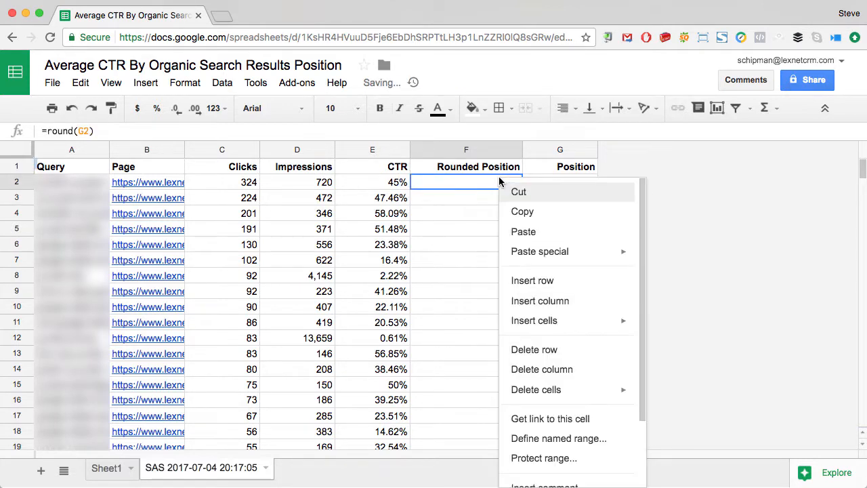
click(523, 231)
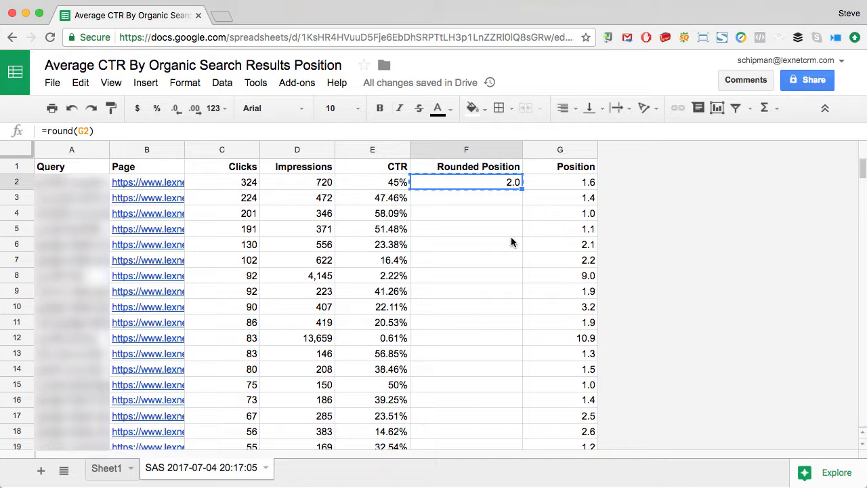
click(466, 198)
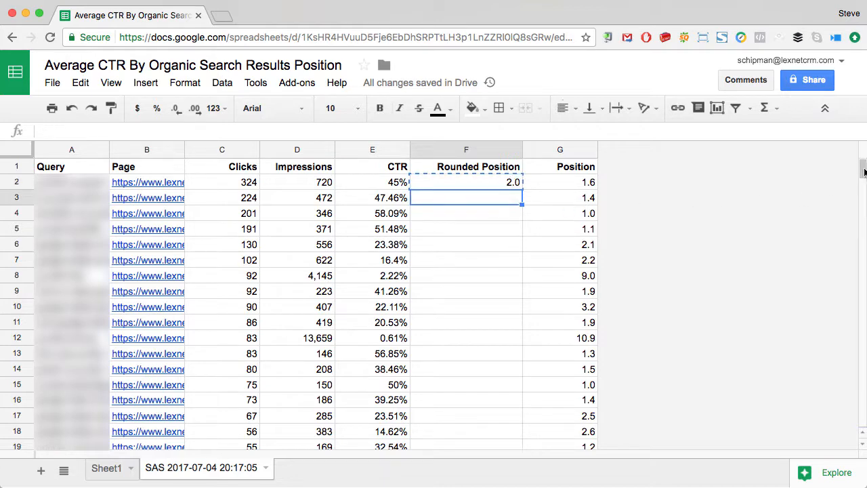
scroll(down, 3)
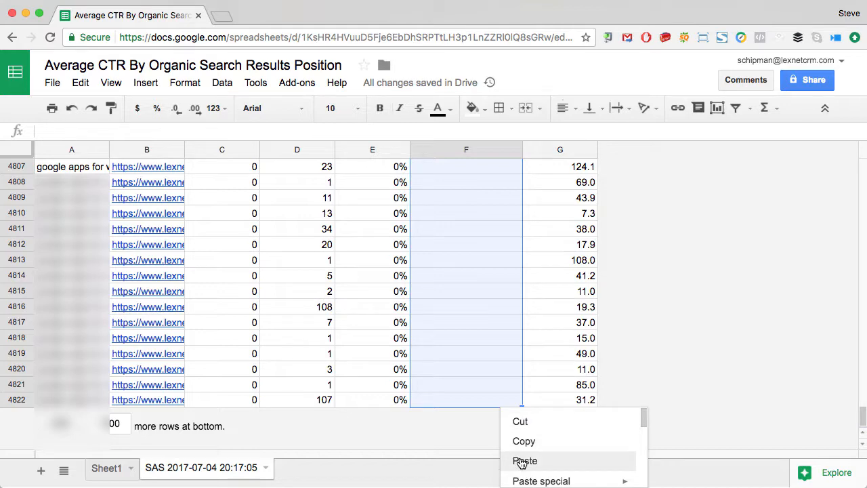
click(526, 461)
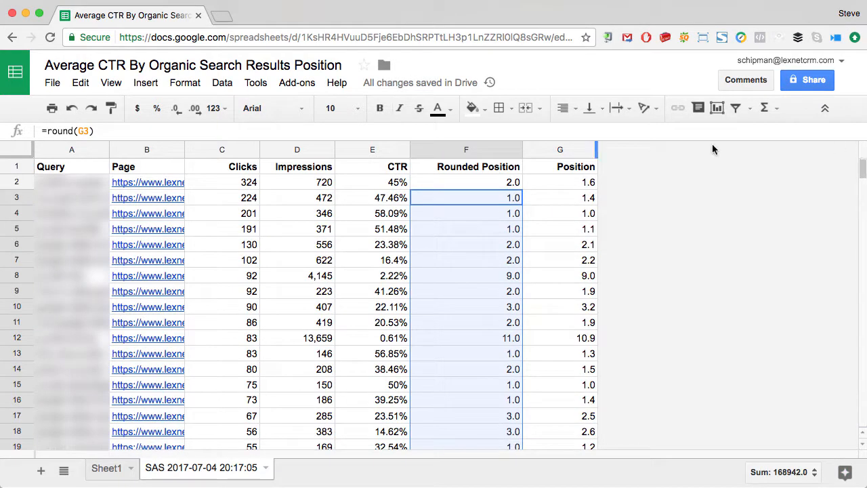
click(466, 149)
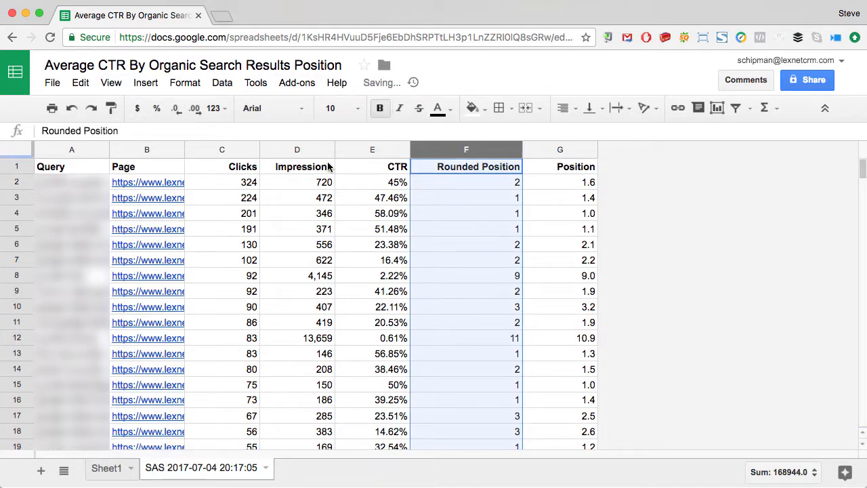
- Build a pivot table on a new sheet from the CTR and Rounded Position columns
click(372, 149)
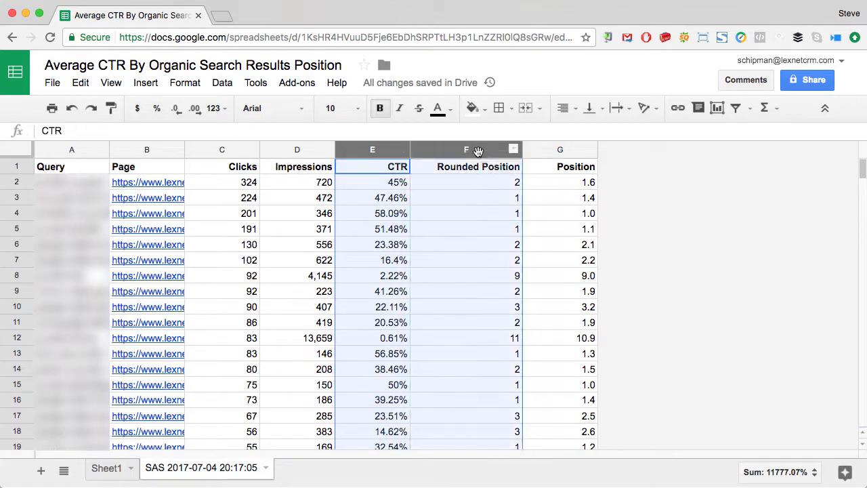
click(222, 83)
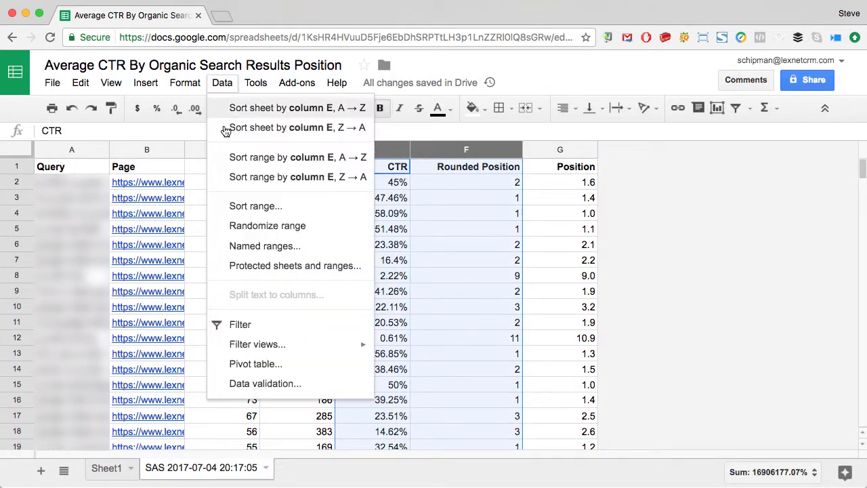
click(255, 363)
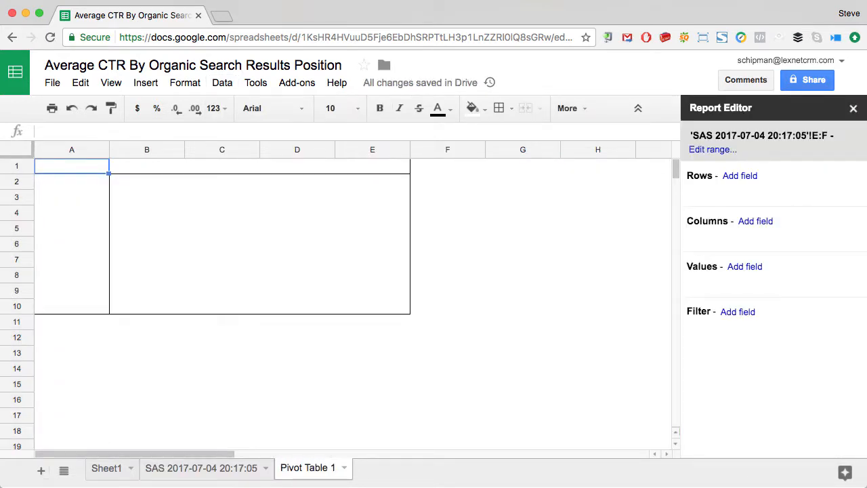
- Set pivot rows to Rounded Position and add a calculated value field
click(739, 176)
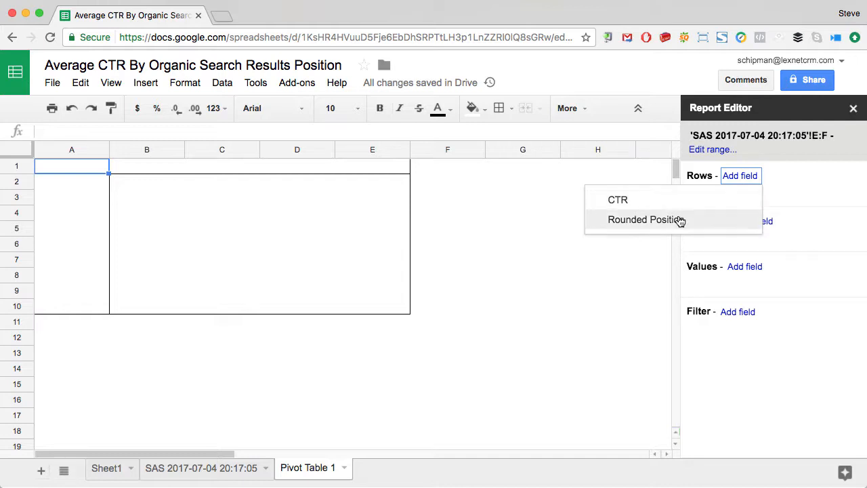
click(643, 219)
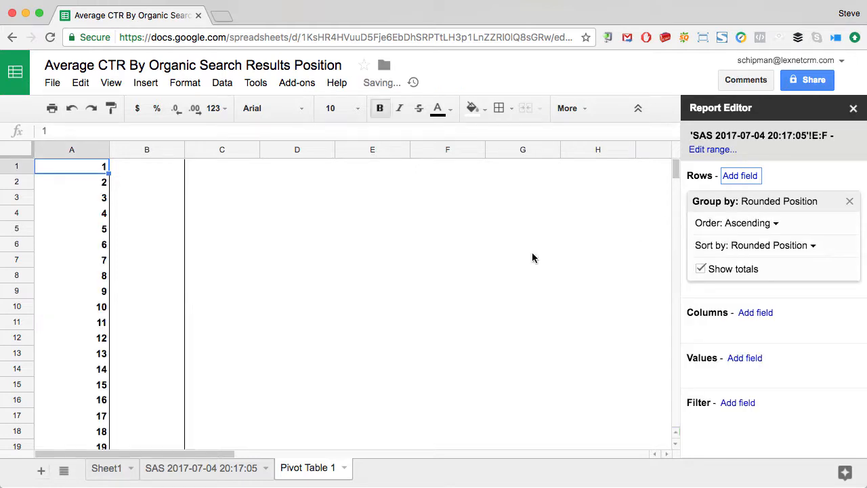
click(746, 358)
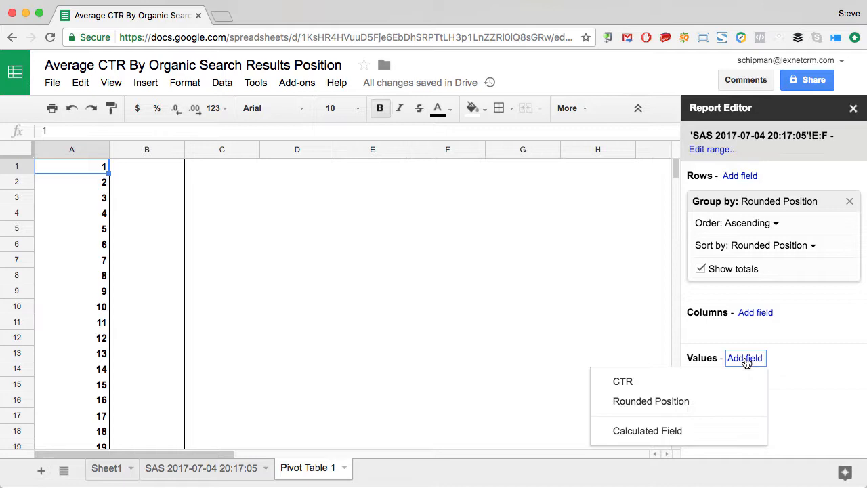
click(648, 430)
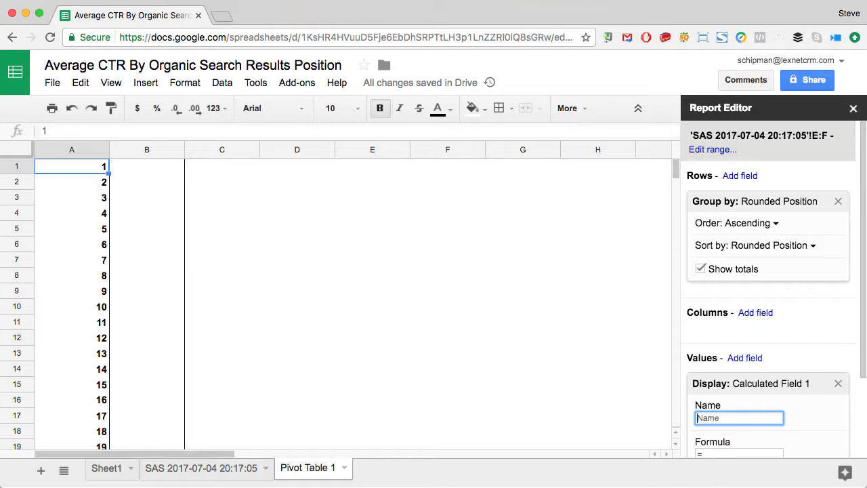
- Name the field 'Average CTR' with formula =average(CTR) summarized by Custom
text(Average CT)
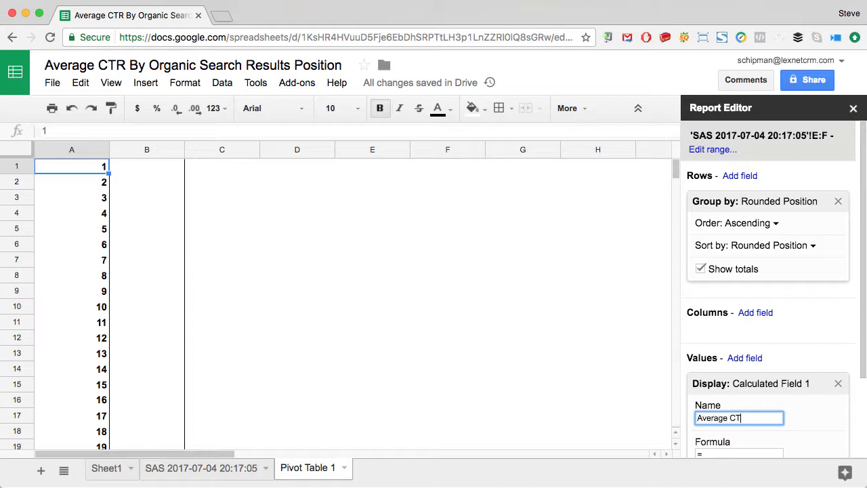
scroll(down, 3)
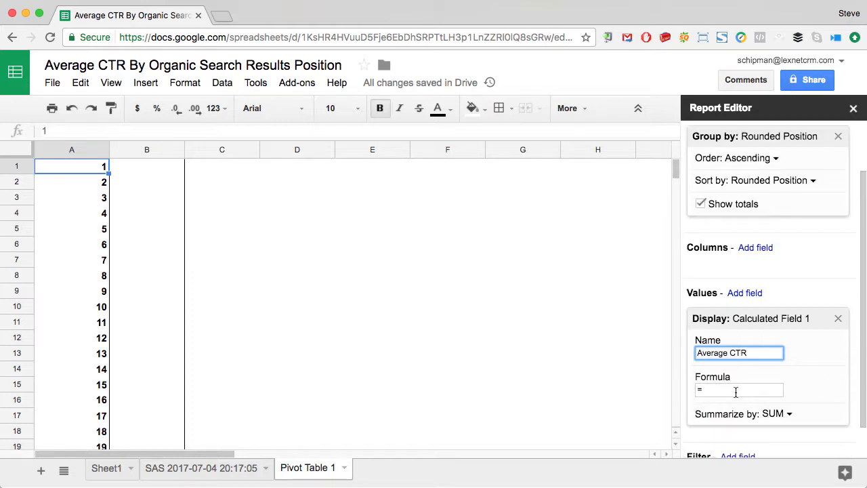
text(=aver)
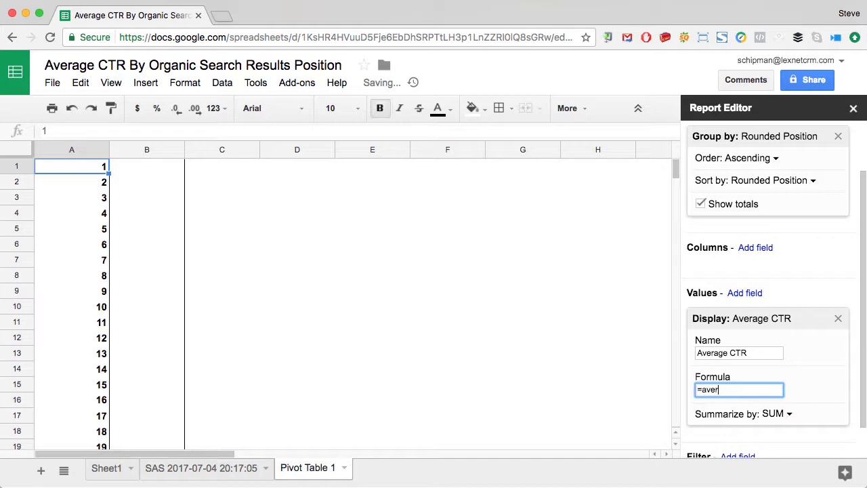
text(age(C)
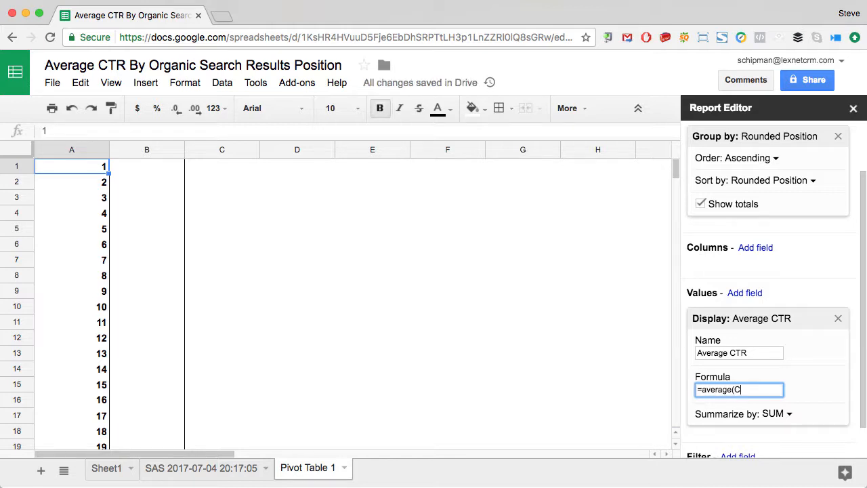
text(TR))
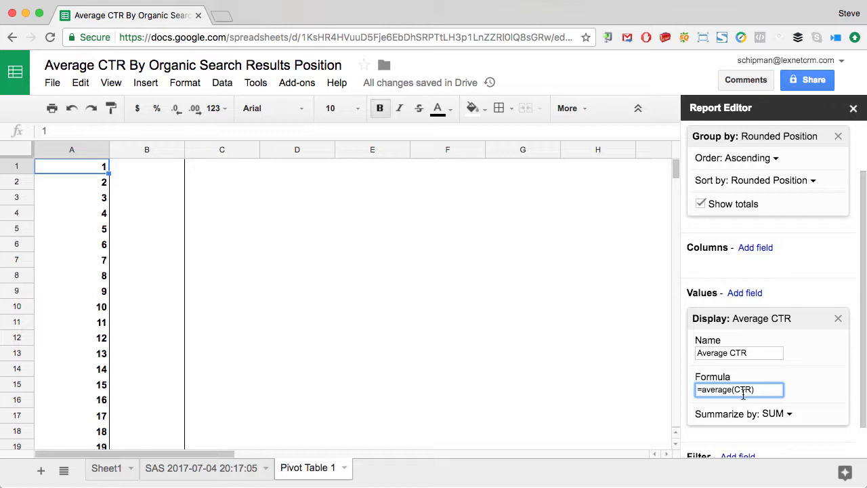
click(776, 413)
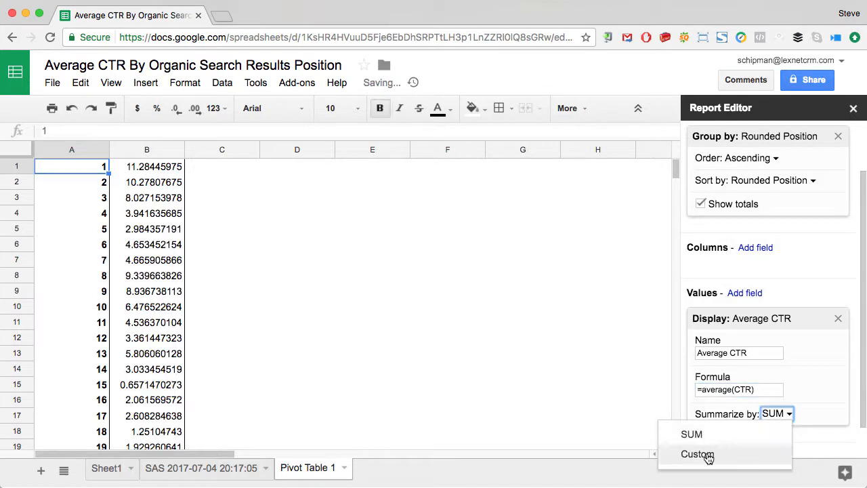
click(696, 454)
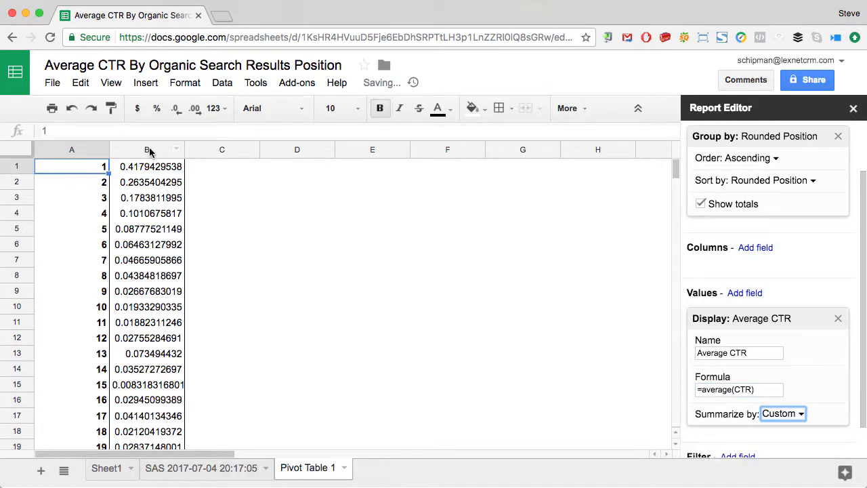
- Format the pivot's Average CTR column as percentages
click(146, 149)
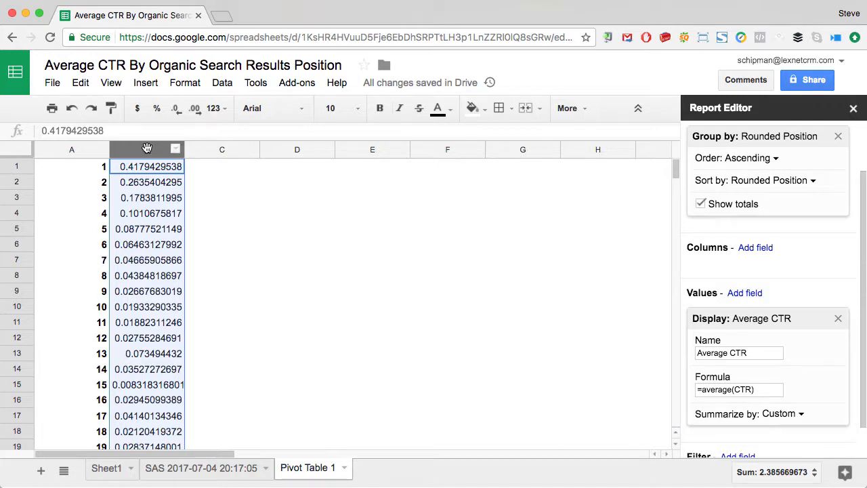
mouse_move(157, 109)
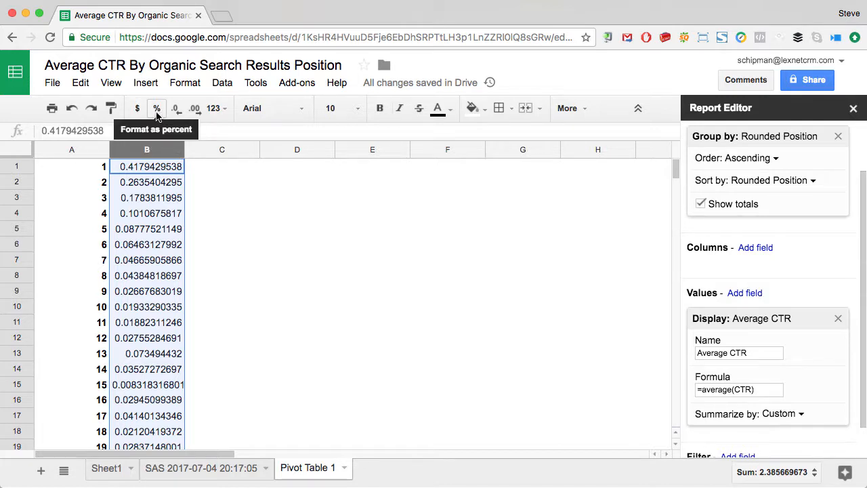
click(157, 108)
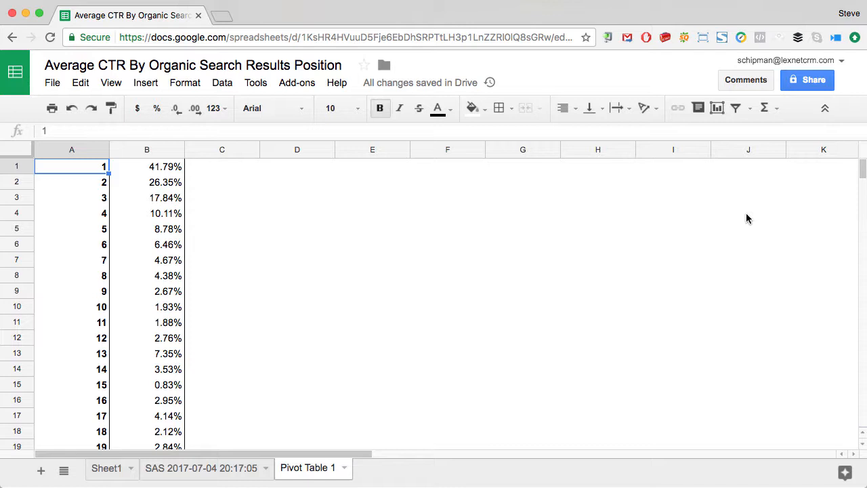
mouse_move(862, 175)
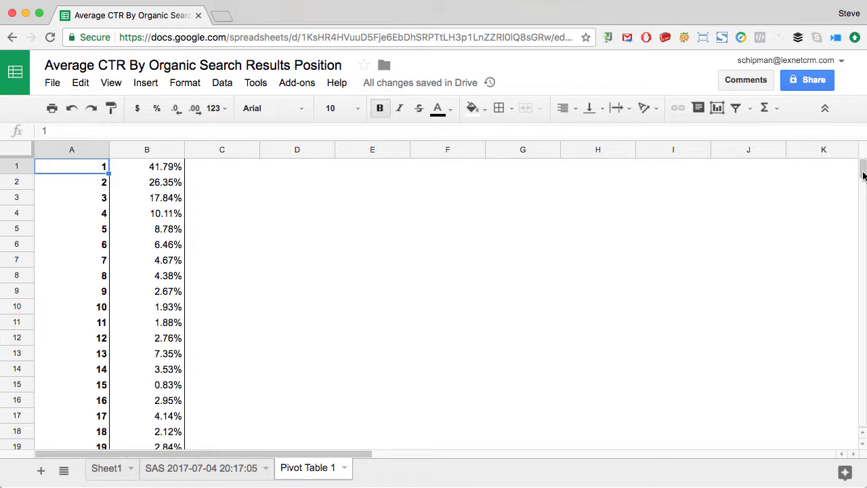
- Insert a line chart of average CTR for positions 1–20 and move it to its own sheet
scroll(down, 3)
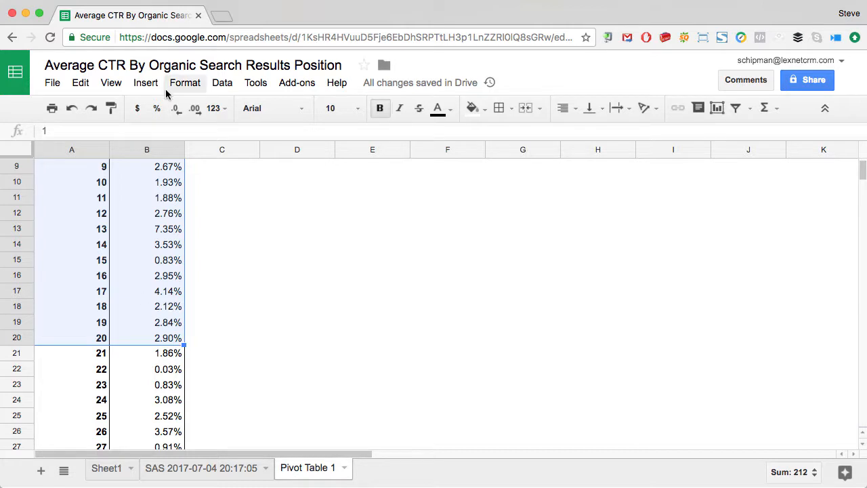
click(145, 83)
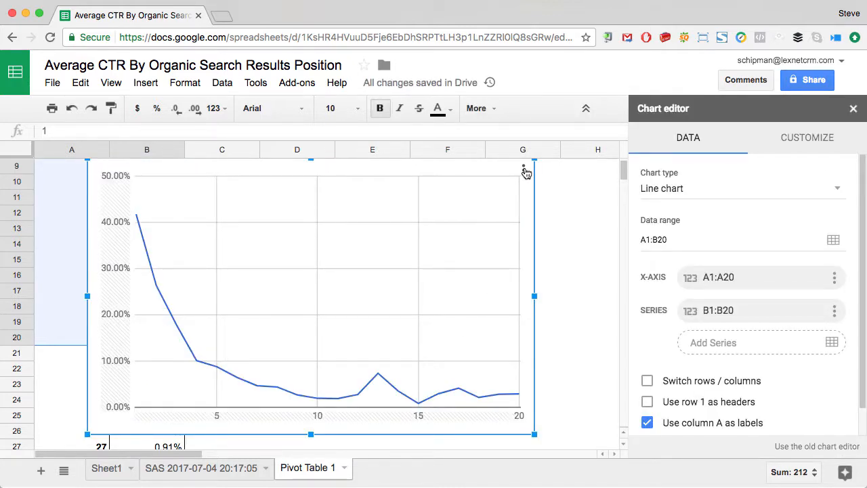
click(523, 169)
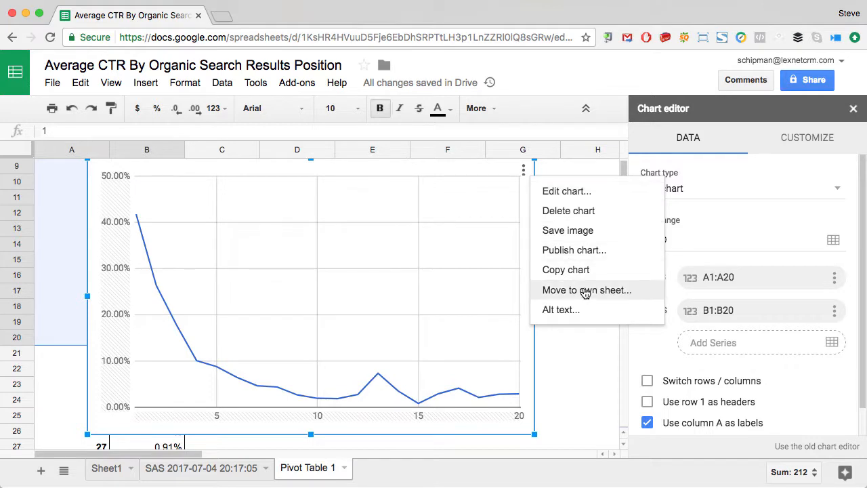
click(587, 290)
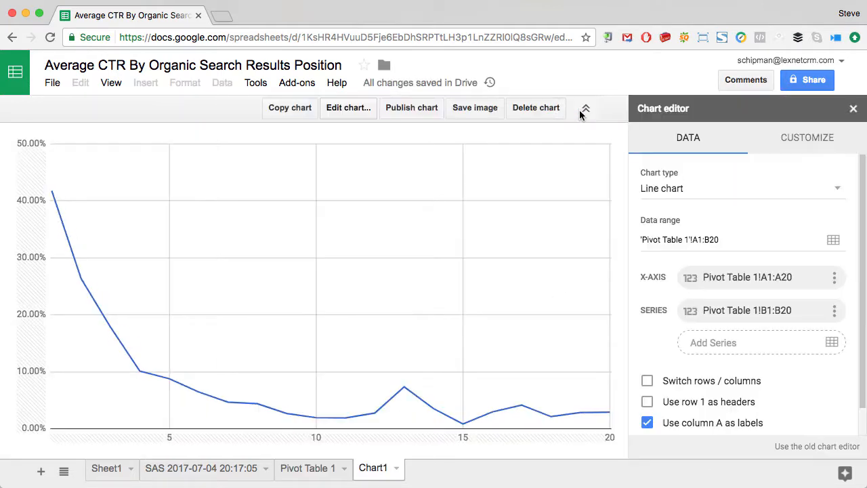
- Smooth the chart line and add percentage data labels to every point, then close the editor
click(808, 139)
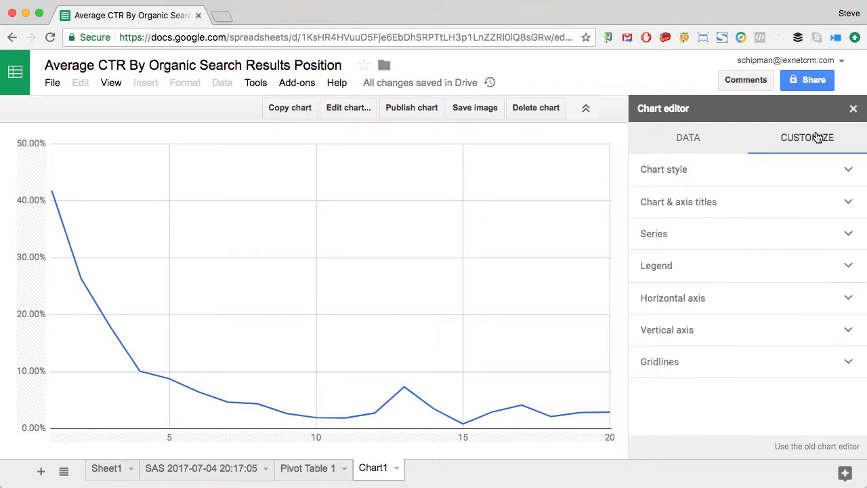
click(664, 168)
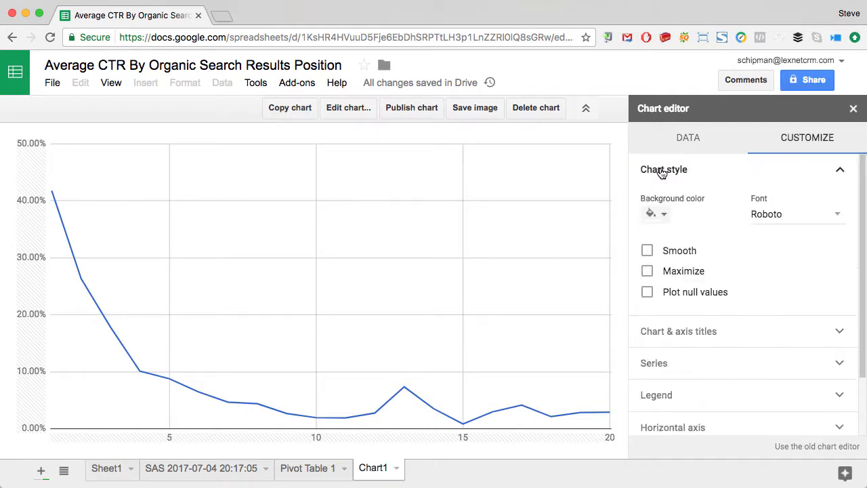
click(647, 249)
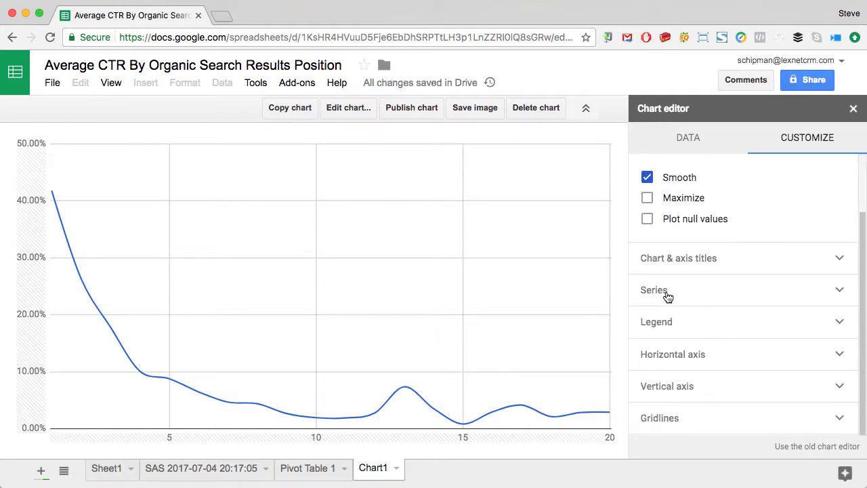
click(653, 290)
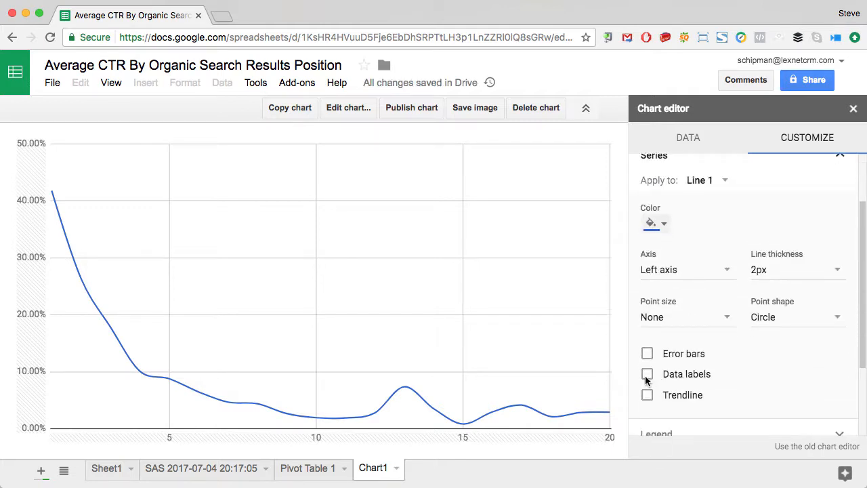
click(647, 374)
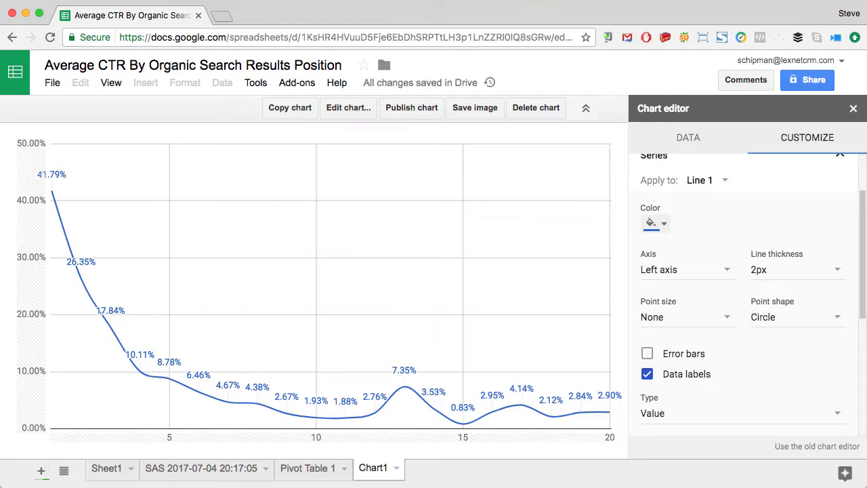
click(854, 108)
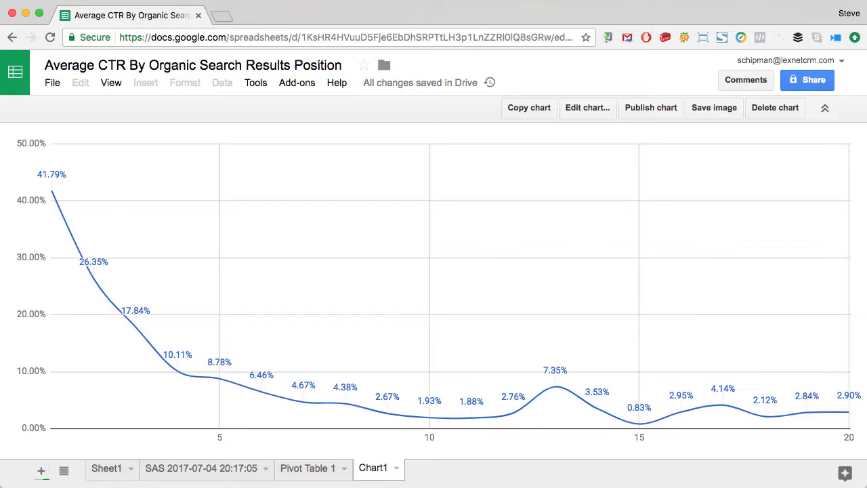
mouse_move(54, 160)
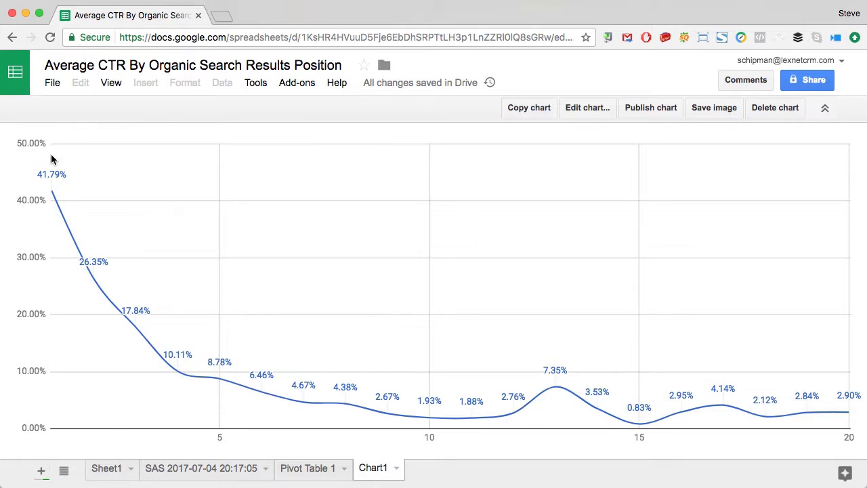
mouse_move(54, 175)
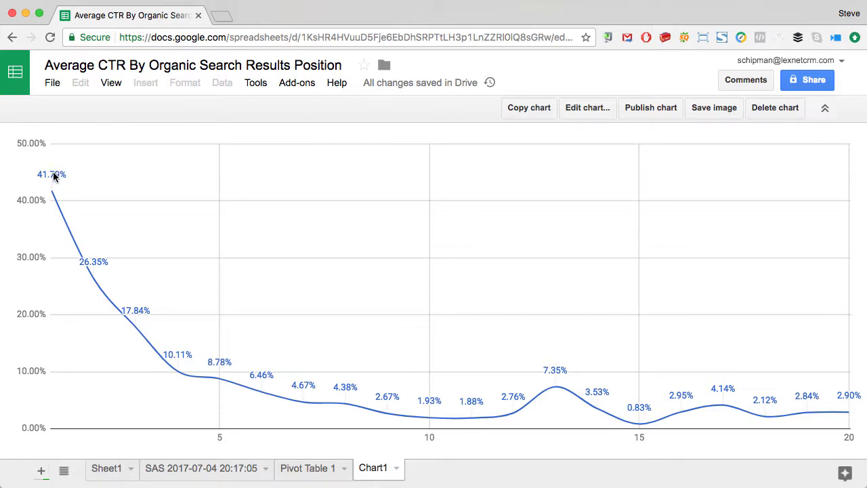
mouse_move(53, 178)
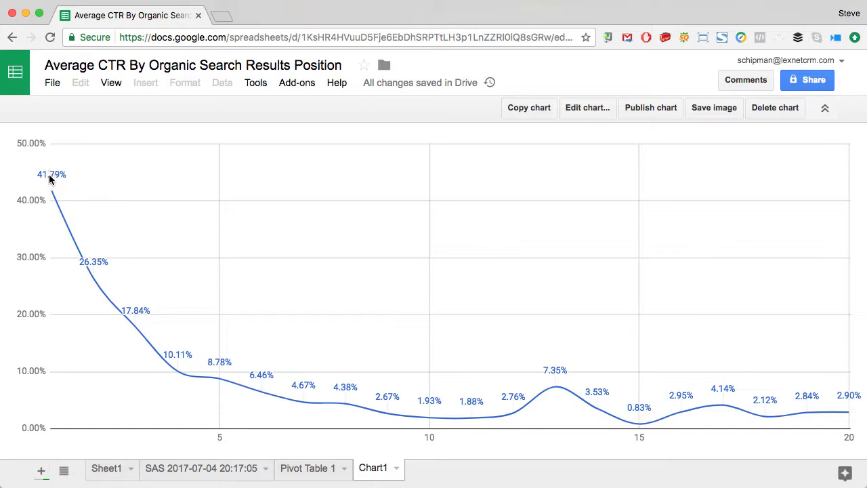
mouse_move(54, 178)
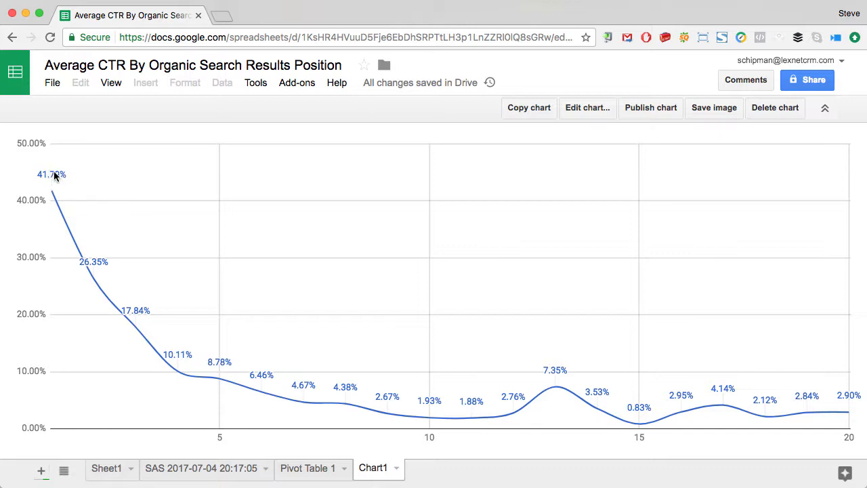
mouse_move(82, 258)
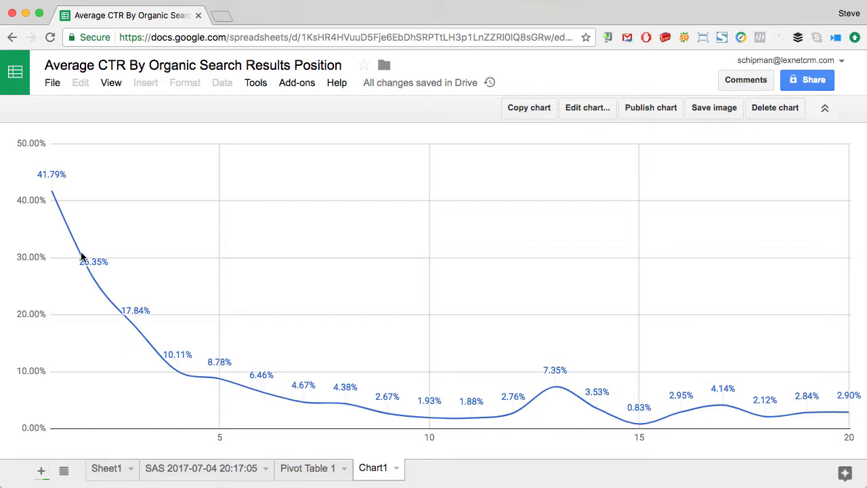
mouse_move(133, 314)
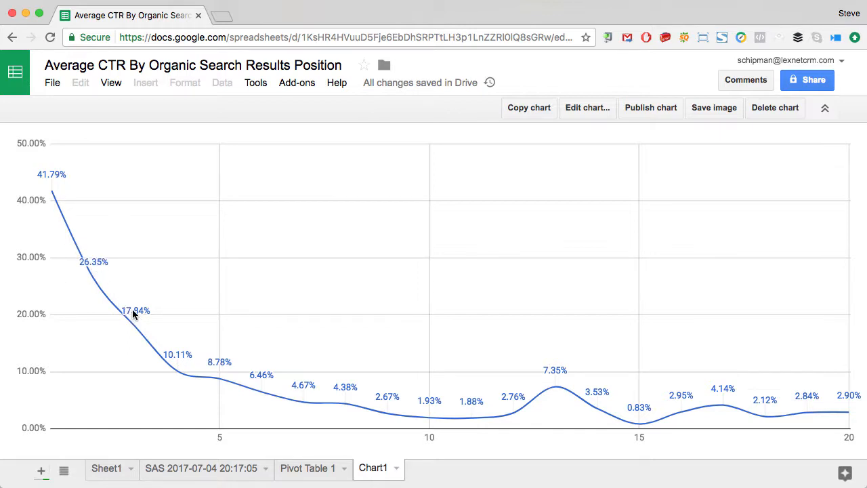
mouse_move(563, 385)
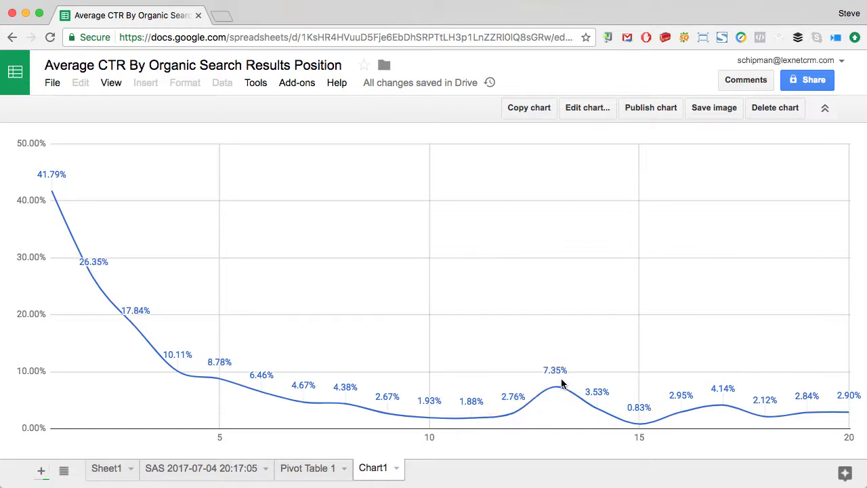
mouse_move(574, 345)
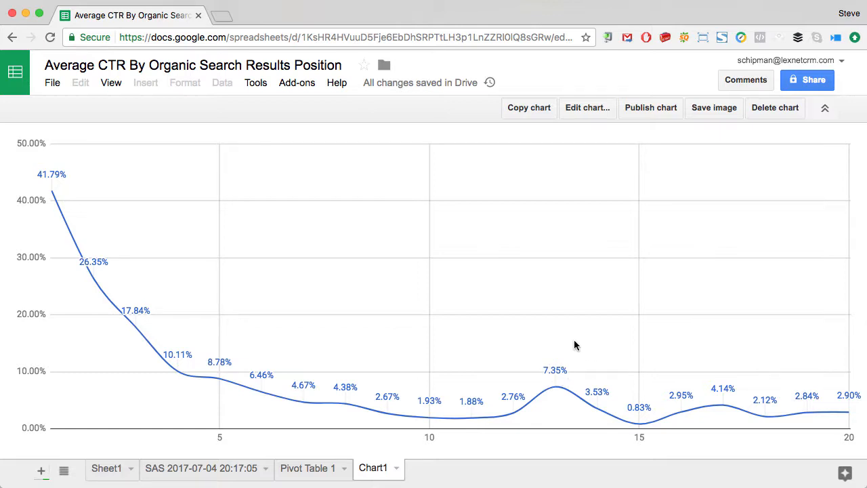
mouse_move(554, 317)
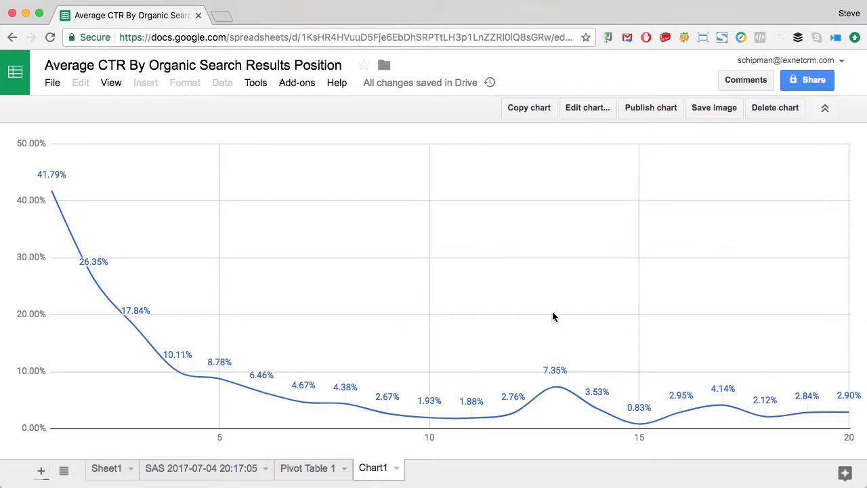